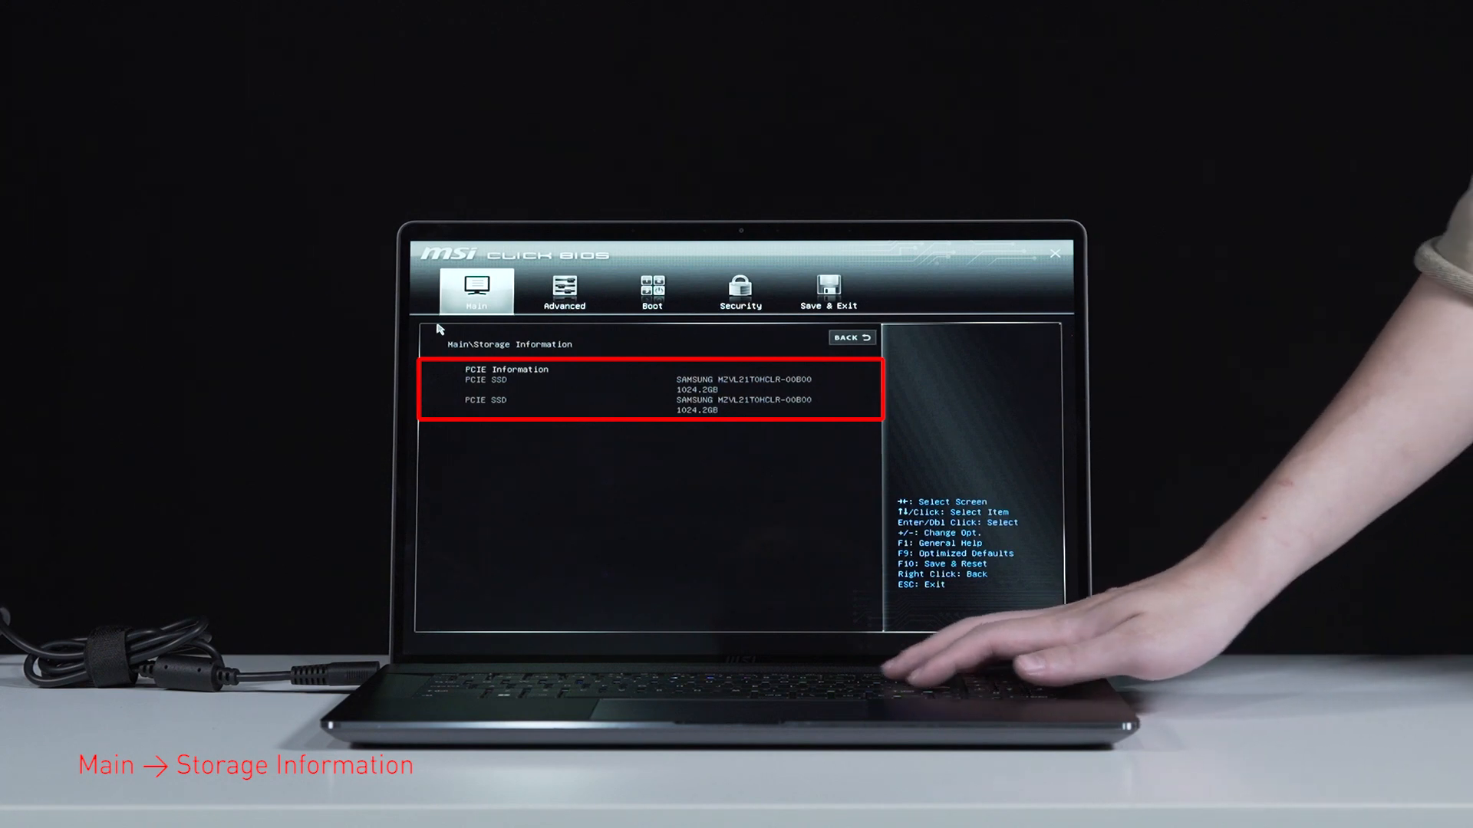
Go back from the Samsung SSD Storage Information page to the BIOS Main page.
{"action": "left_click", "coordinate": [851, 337]}
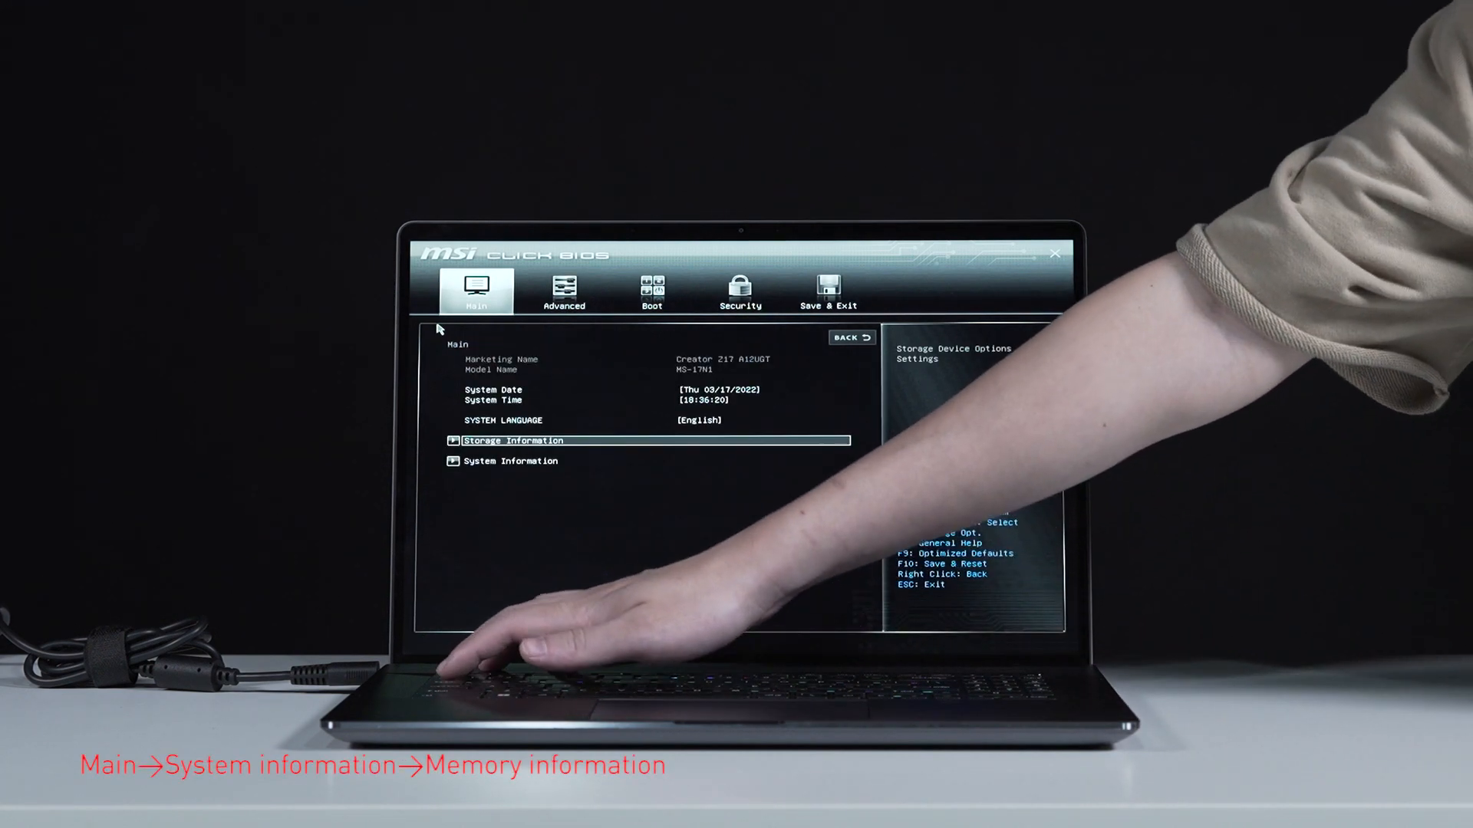